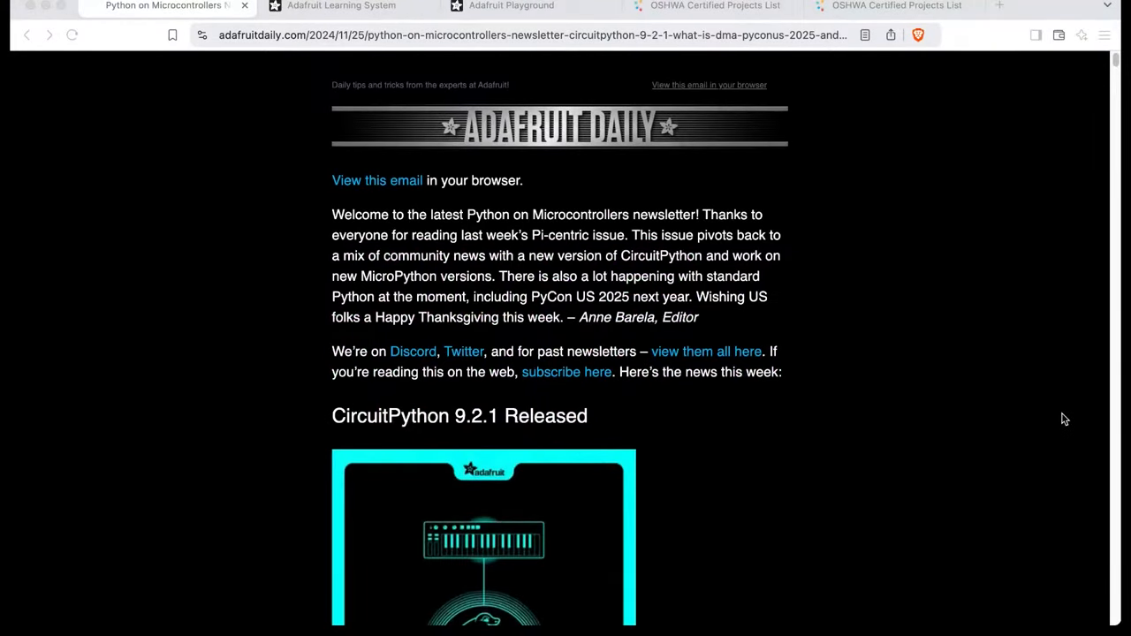
mouse_move(874, 465)
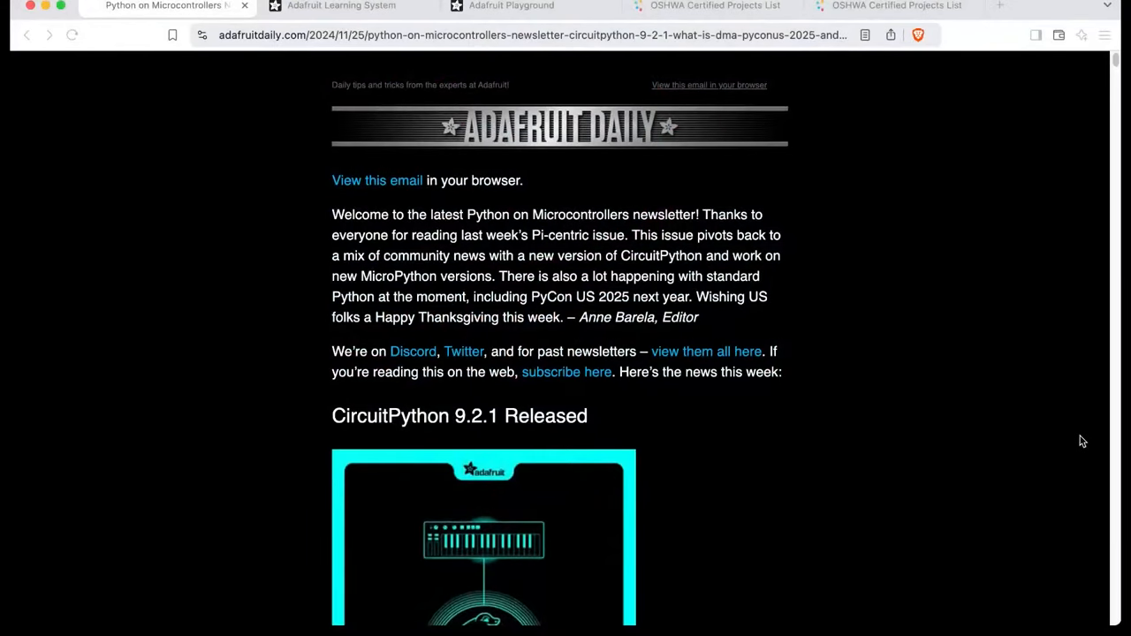
scroll(down, 3)
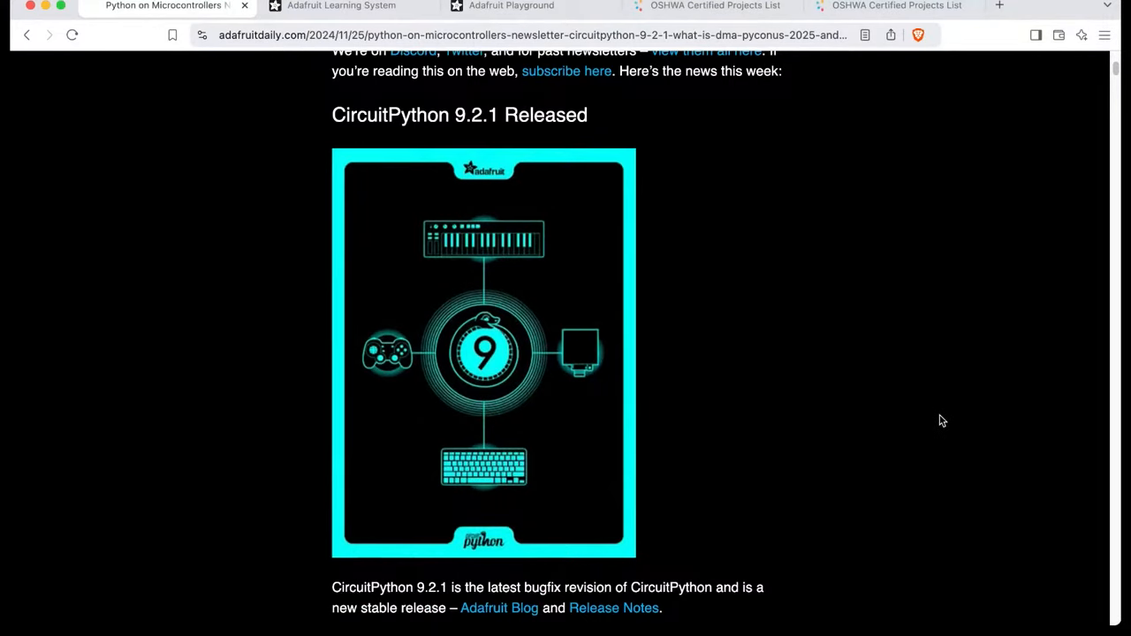
scroll(down, 3)
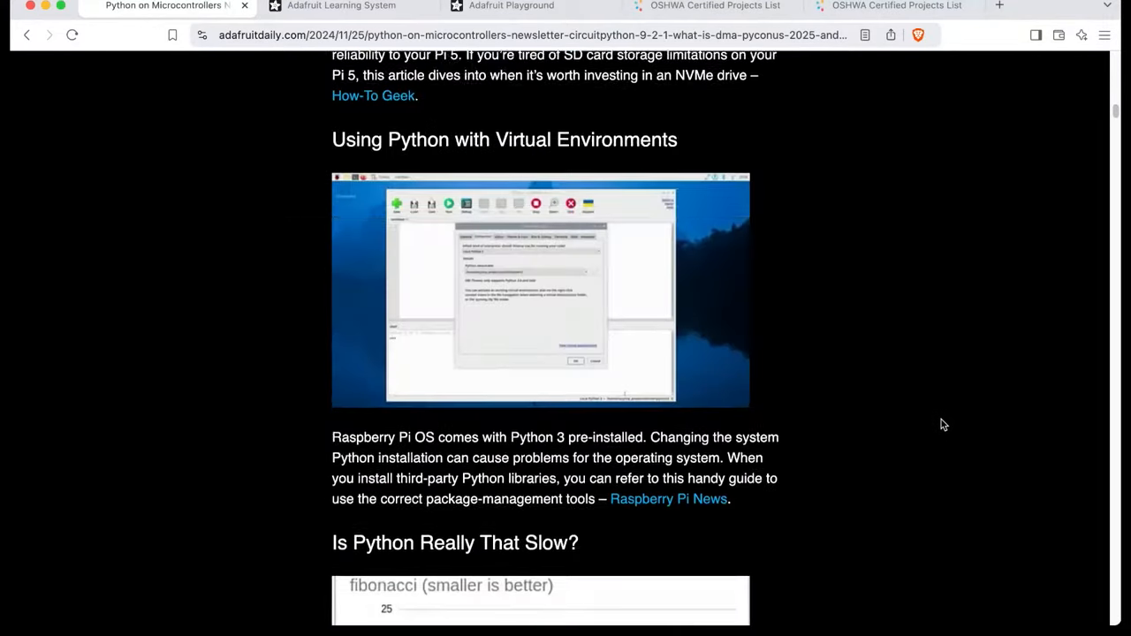
scroll(down, 3)
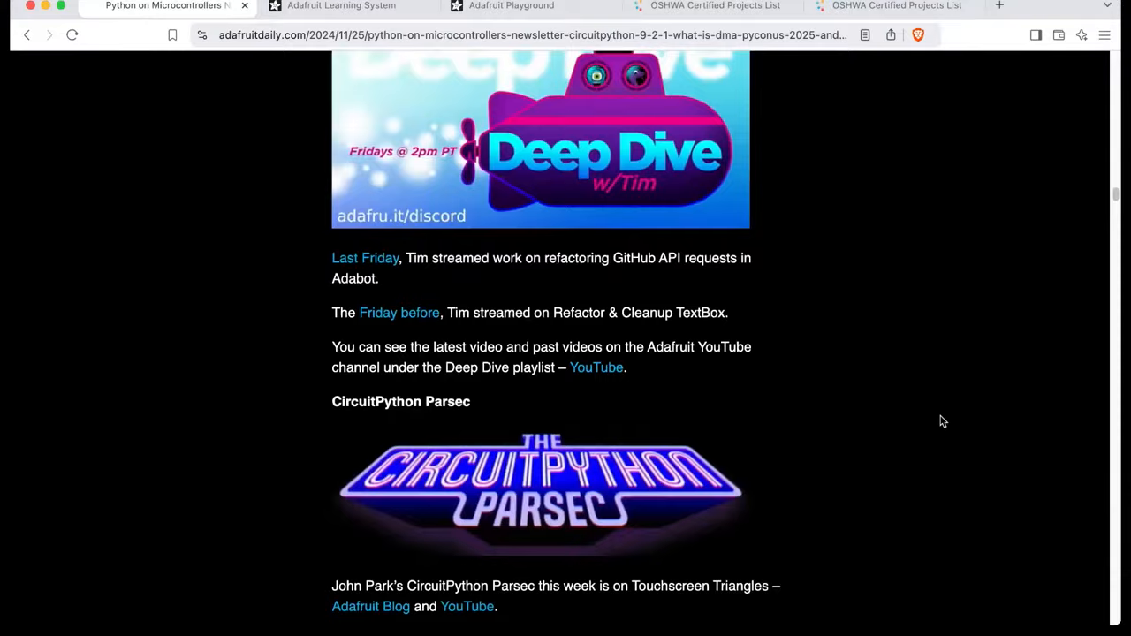
scroll(down, 3)
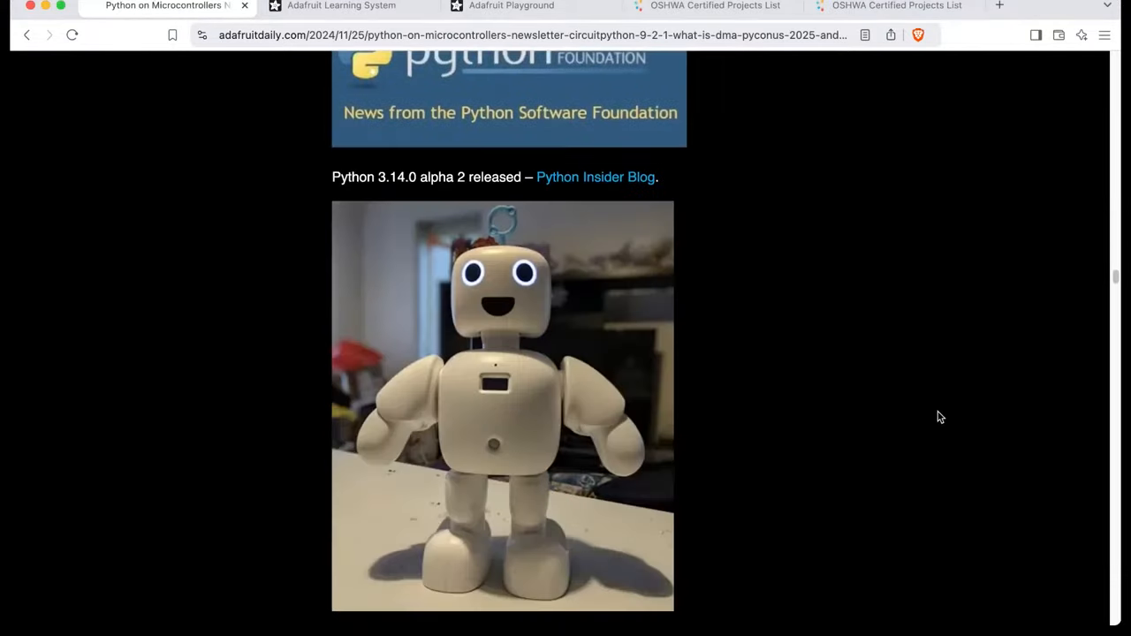
scroll(down, 3)
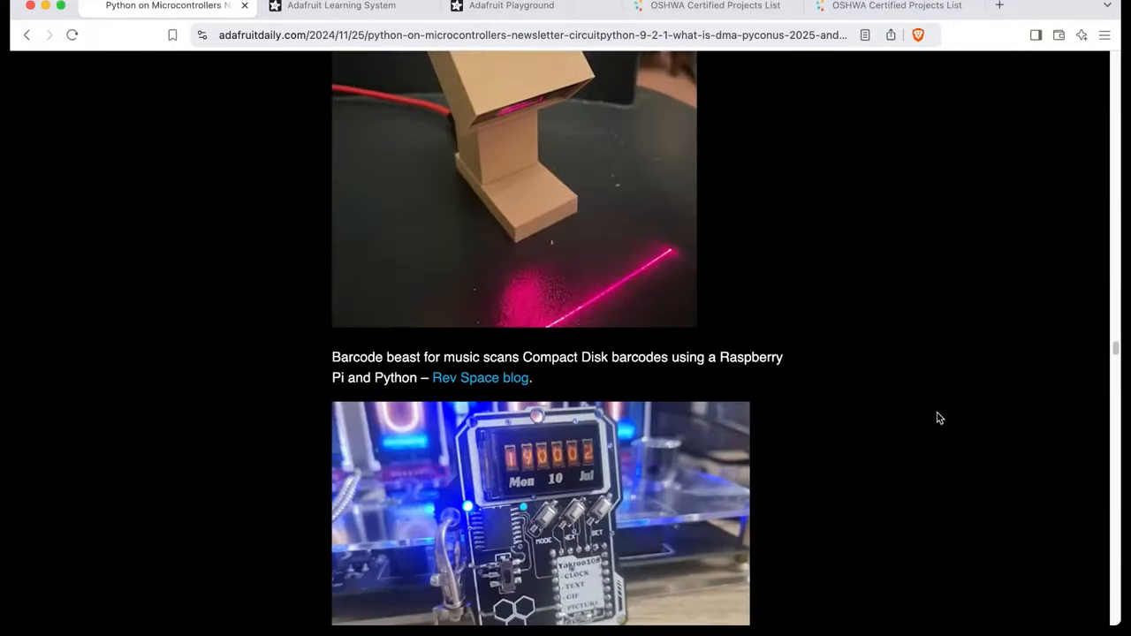
scroll(down, 3)
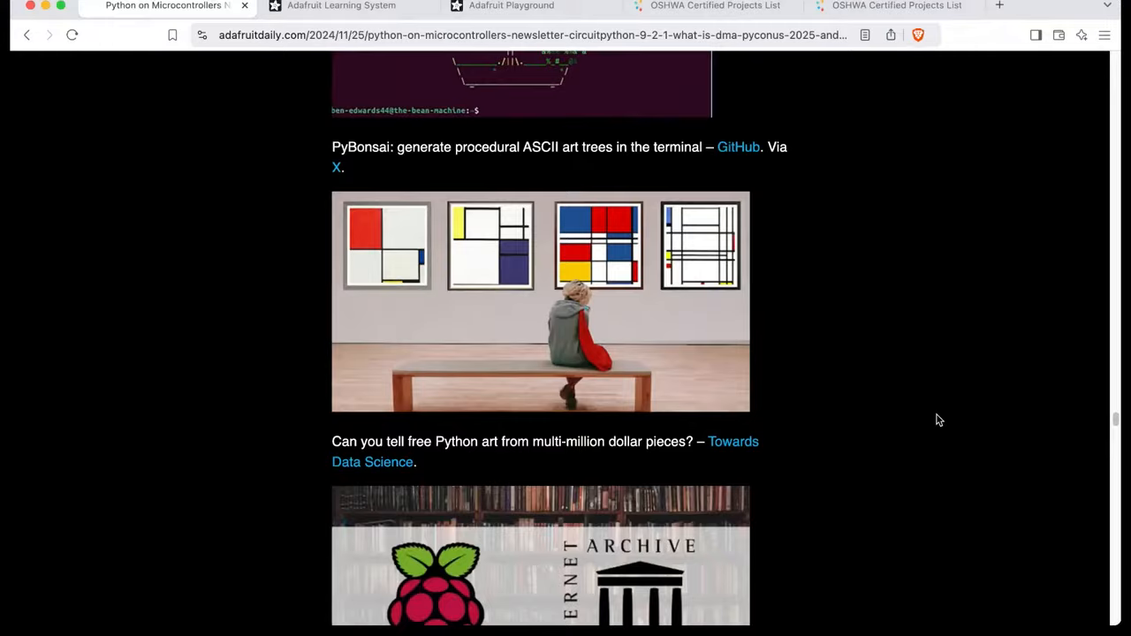
scroll(down, 3)
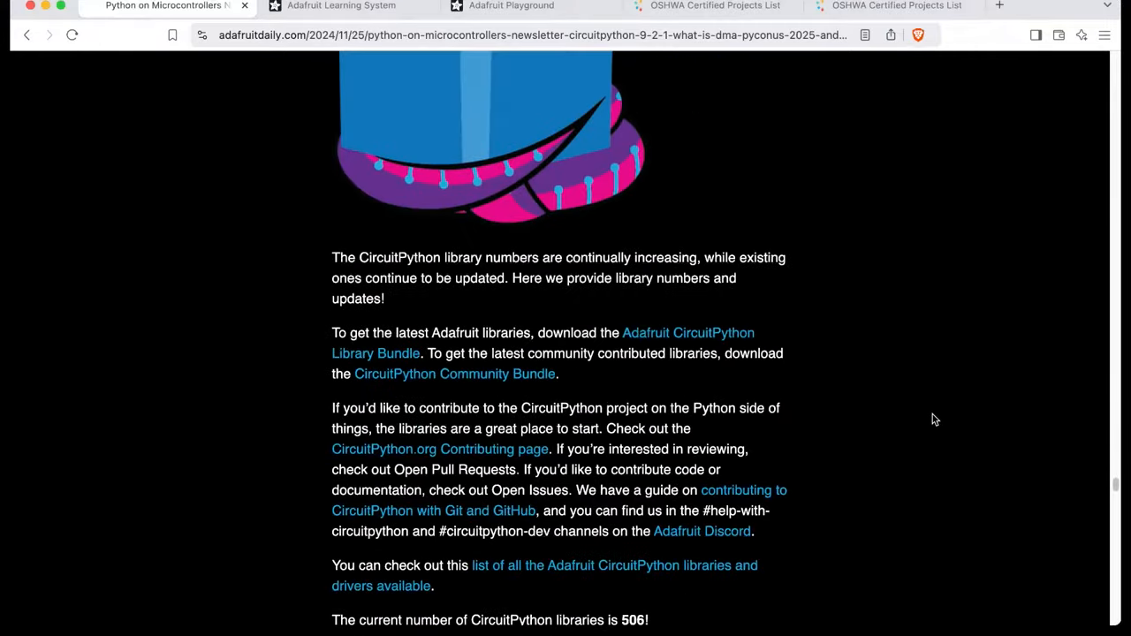
scroll(down, 3)
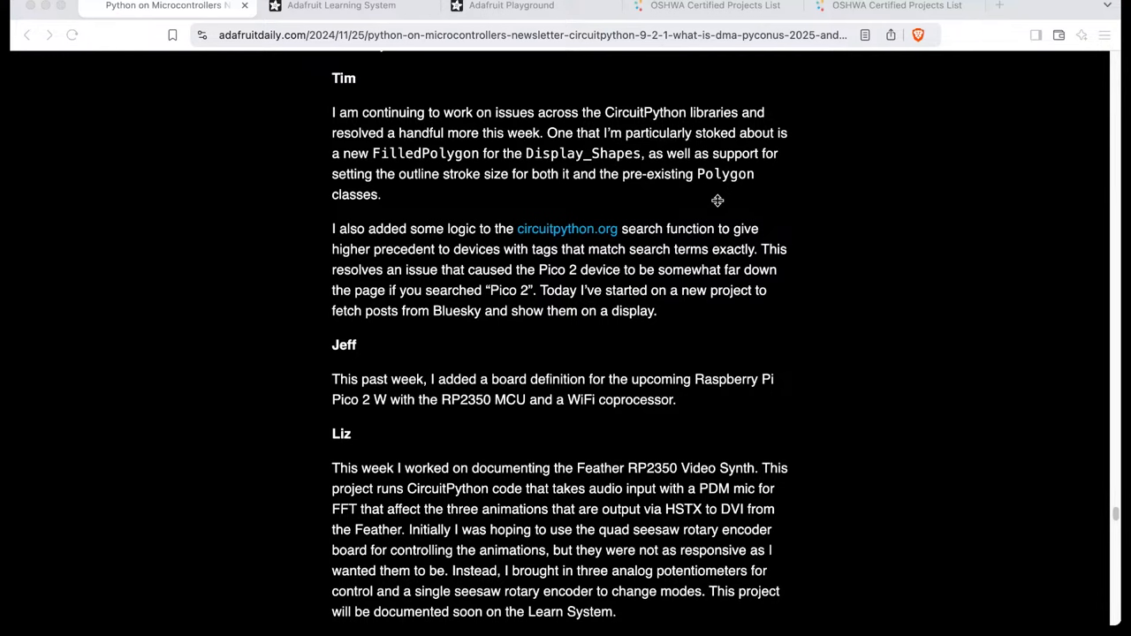
mouse_move(1016, 383)
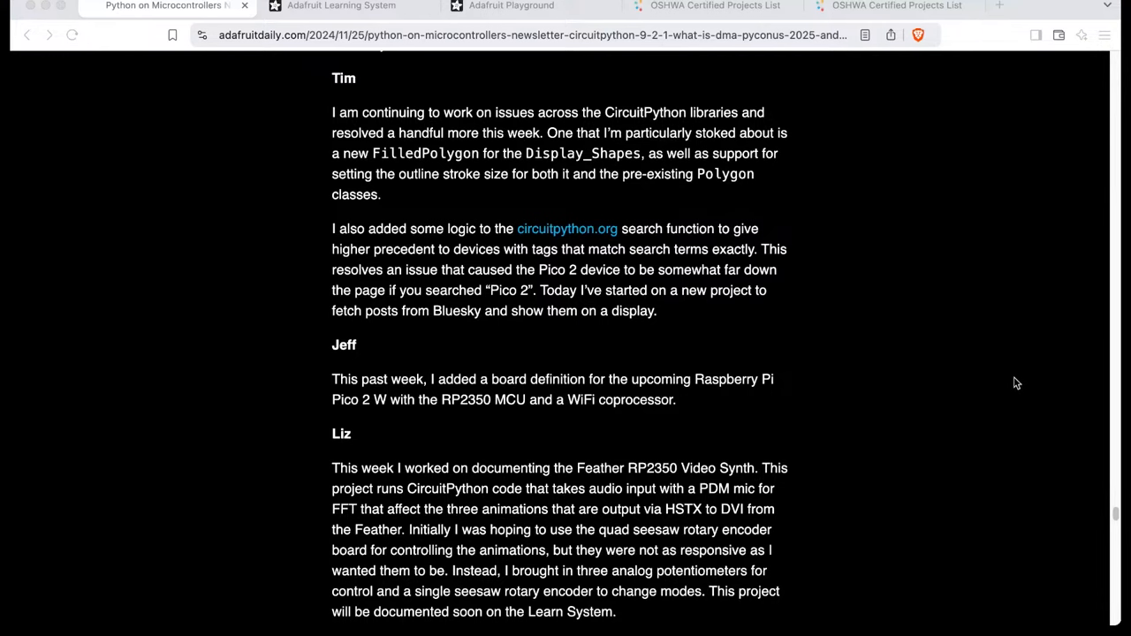